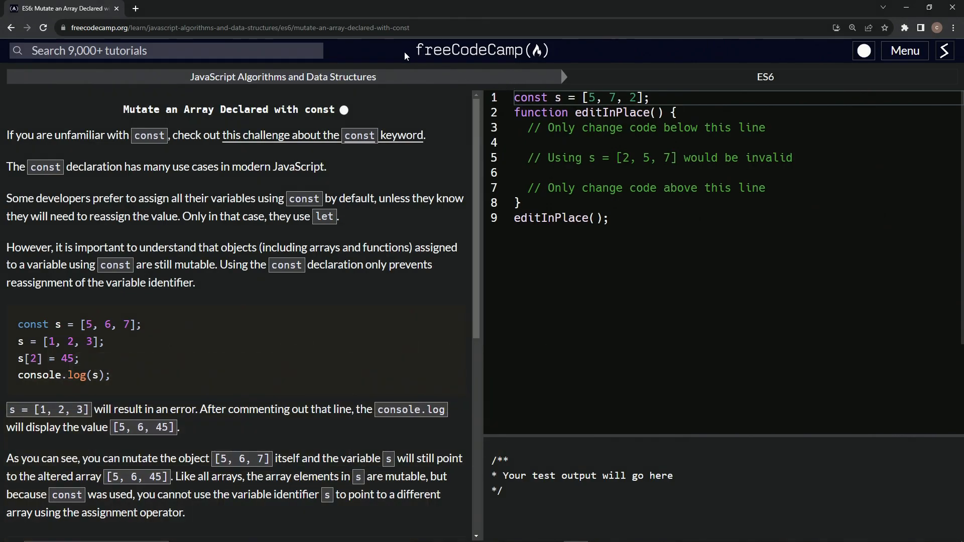
mouse_move(240, 97)
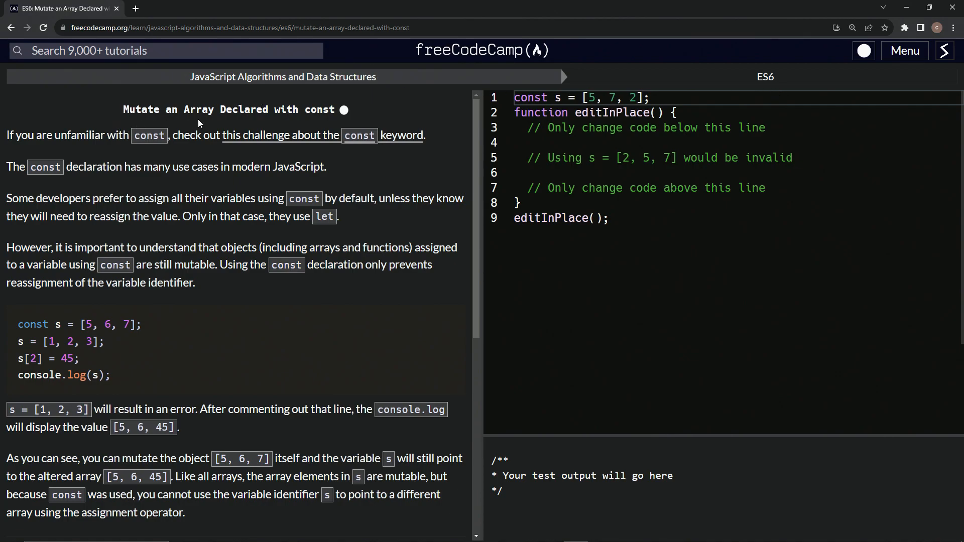
mouse_move(344, 125)
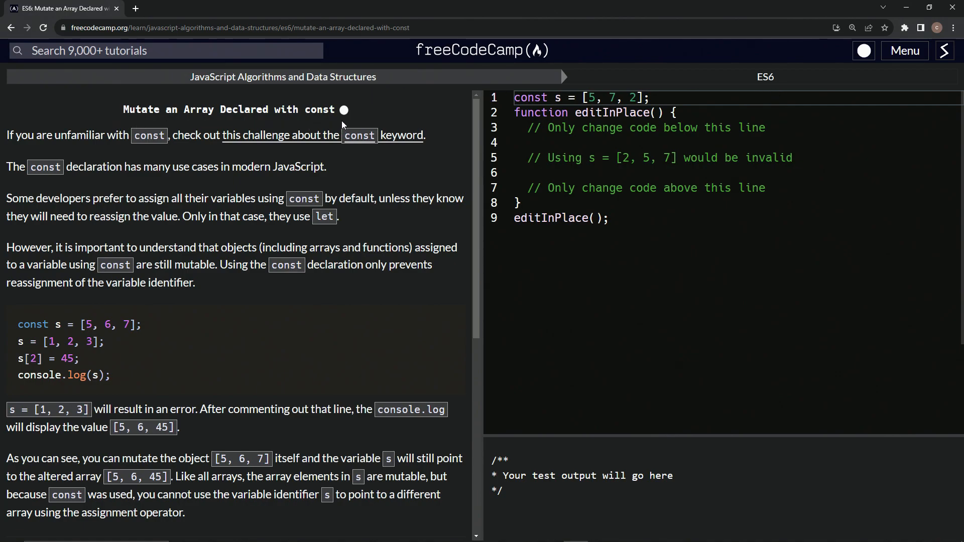
mouse_move(44, 147)
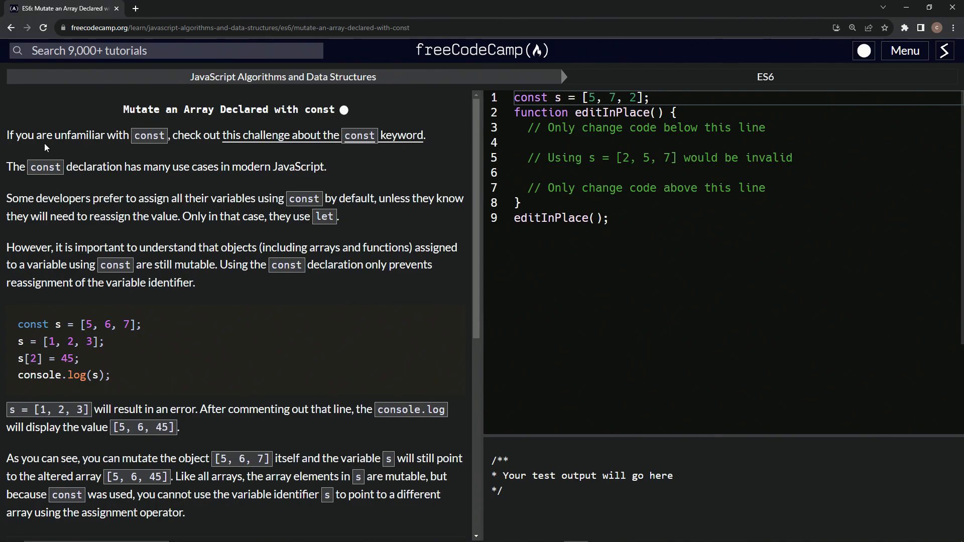
mouse_move(259, 146)
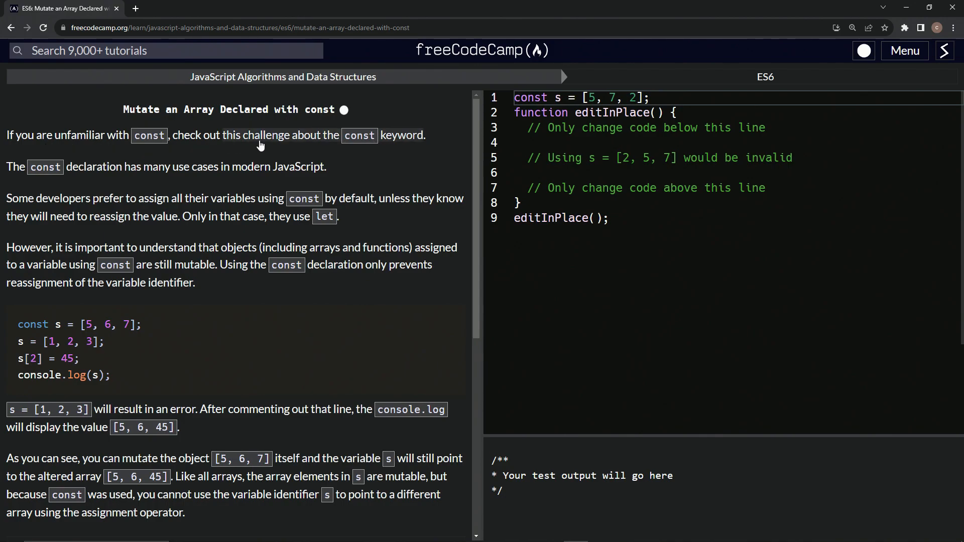
mouse_move(359, 135)
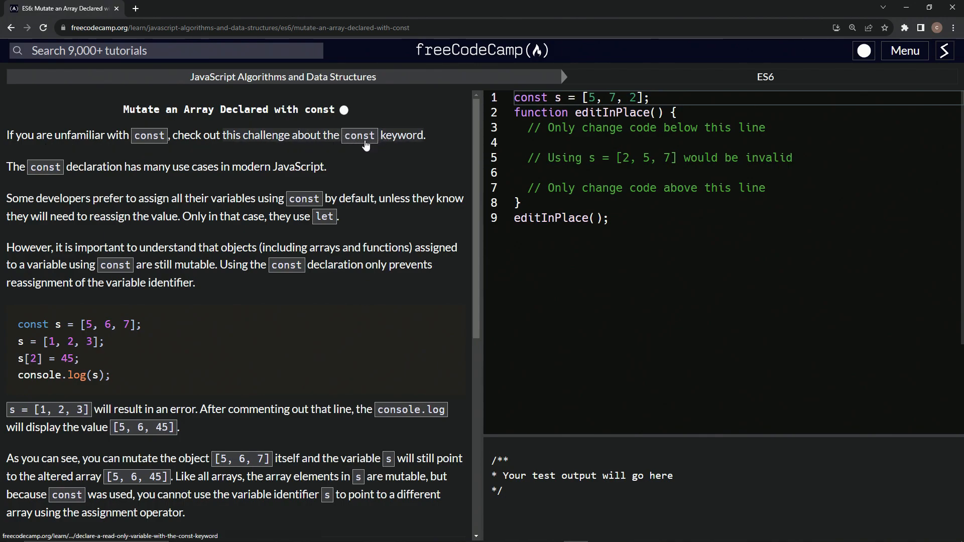
mouse_move(344, 135)
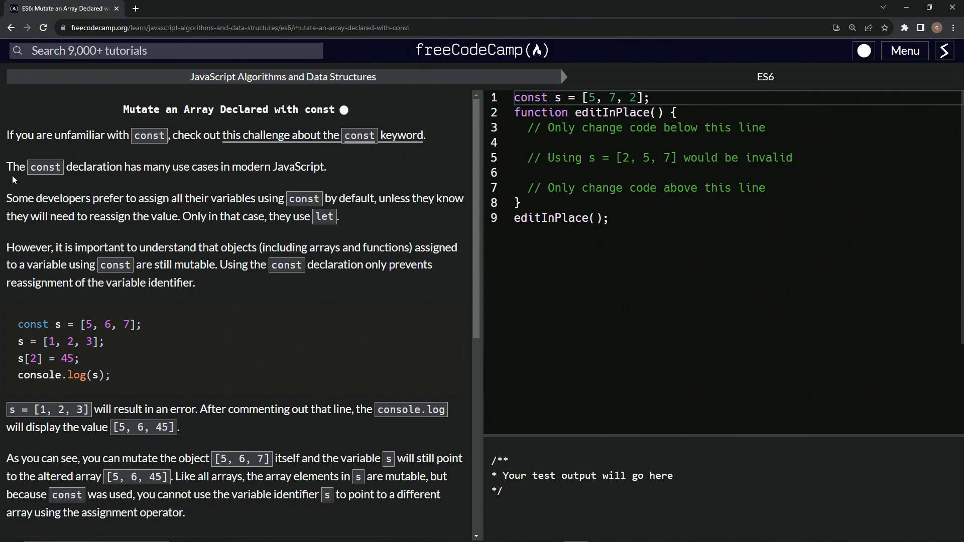
mouse_move(135, 181)
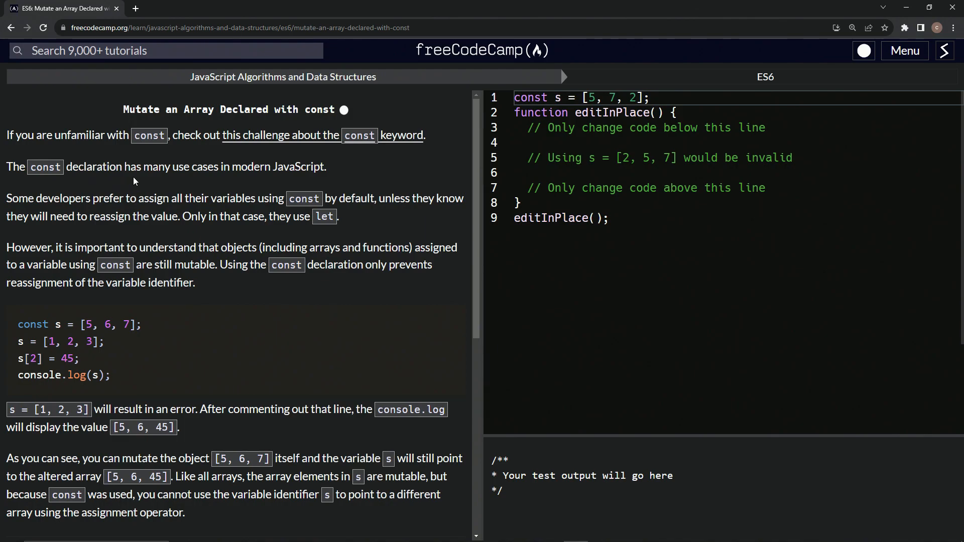
mouse_move(318, 181)
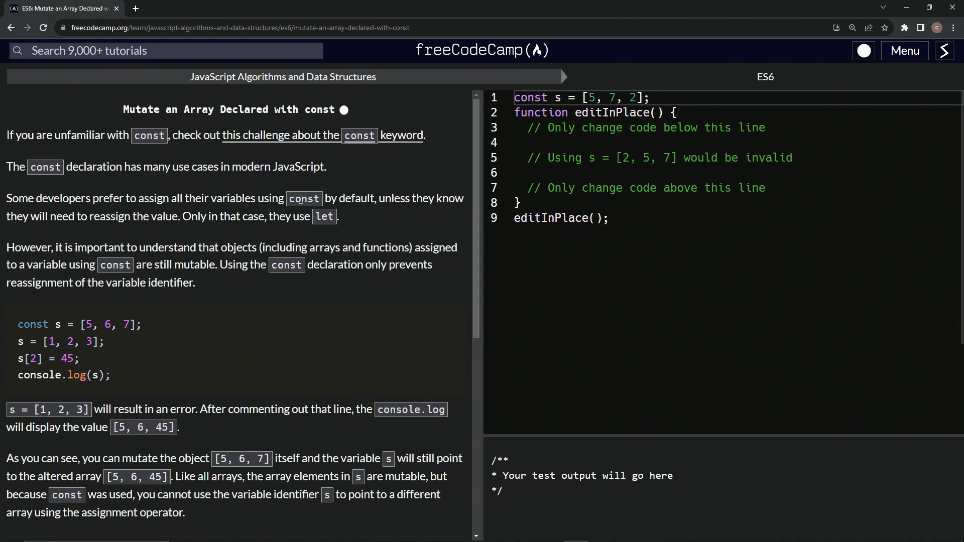
mouse_move(69, 232)
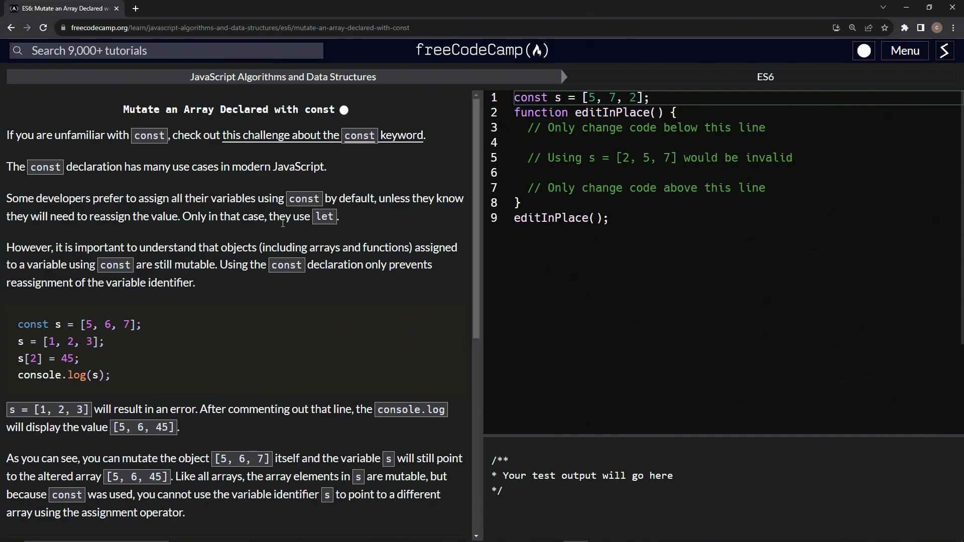
Read the lesson tests and start an empty line below the 'Only change code below this line' comment
scroll("down", 3)
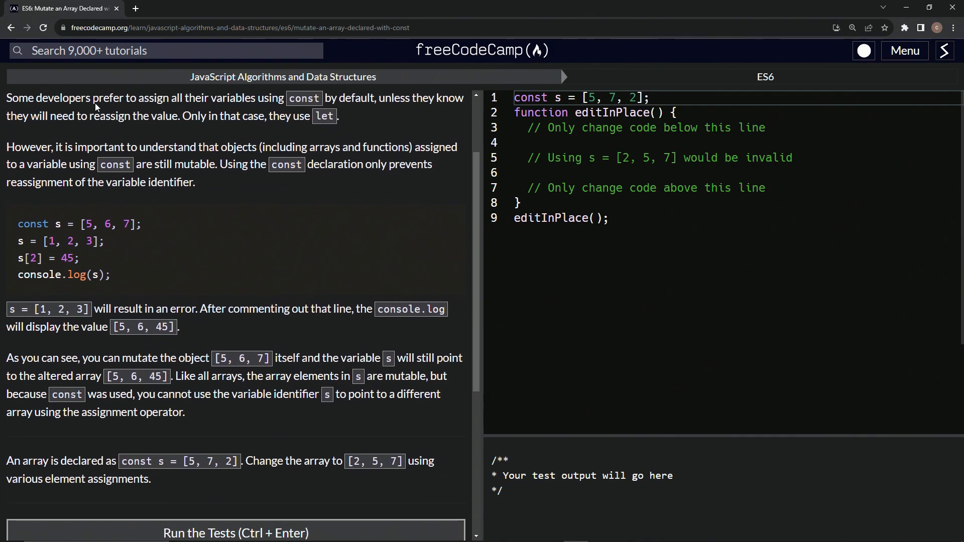
mouse_move(62, 159)
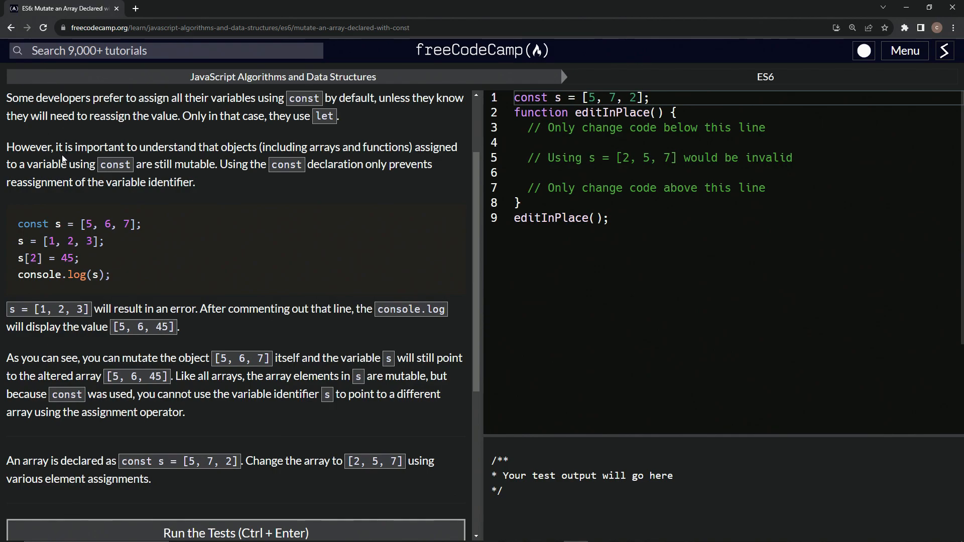
mouse_move(191, 156)
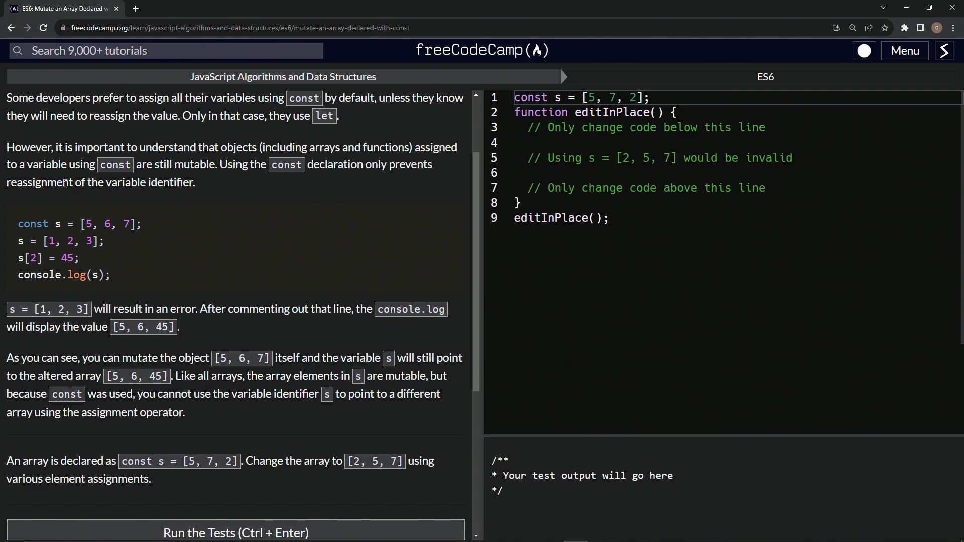
mouse_move(183, 191)
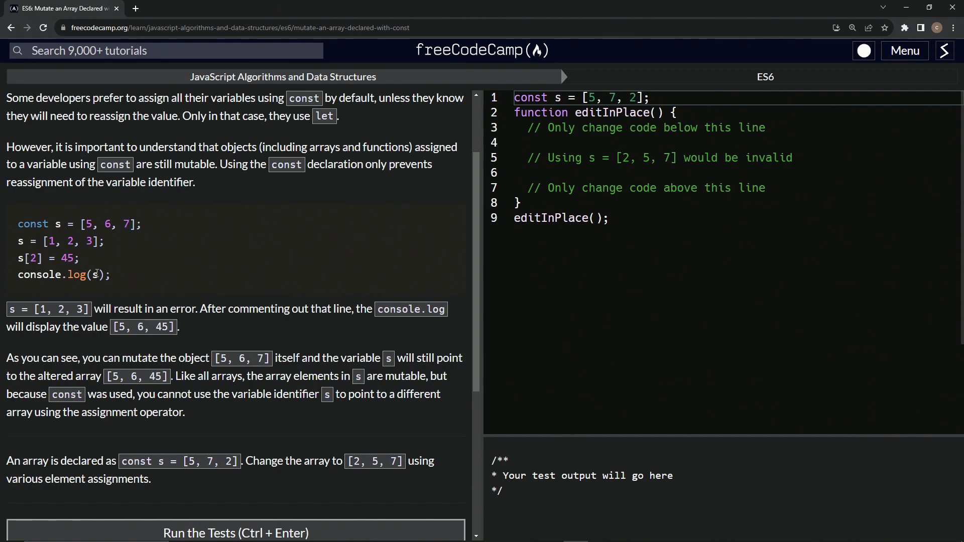
mouse_move(17, 304)
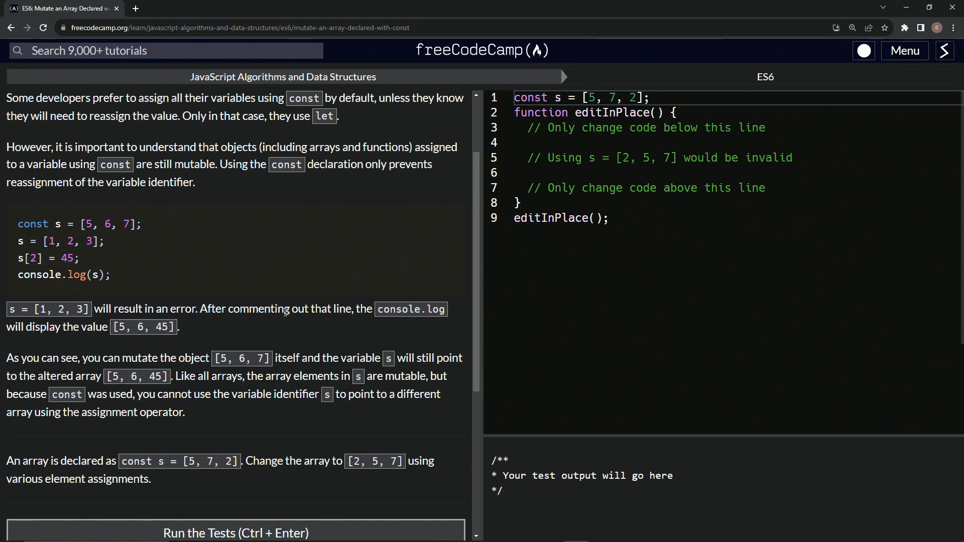
mouse_move(364, 319)
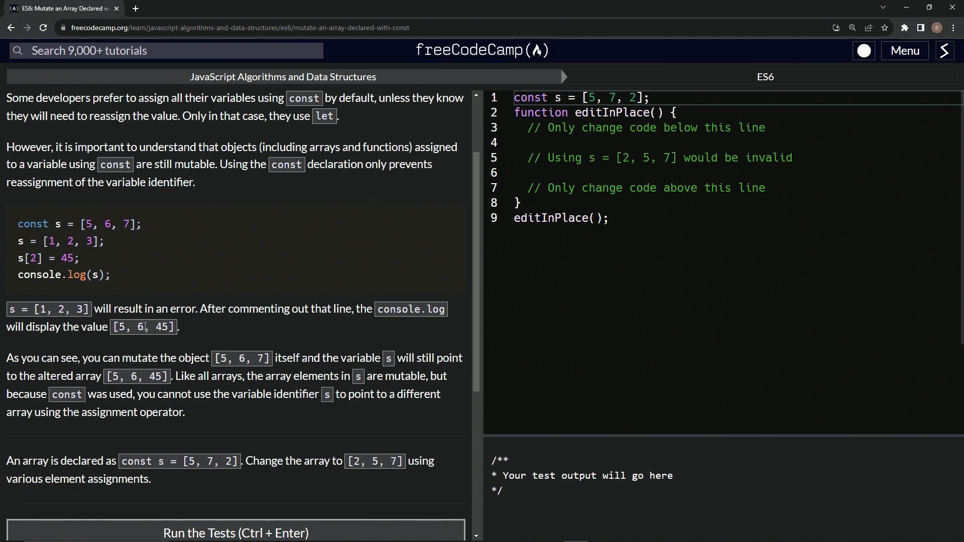
scroll("down", 3)
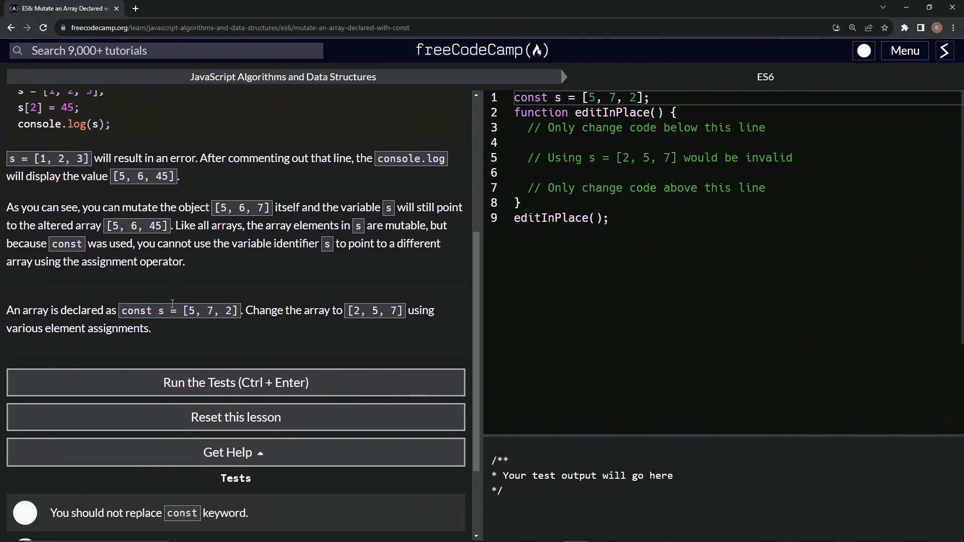
scroll("down", 3)
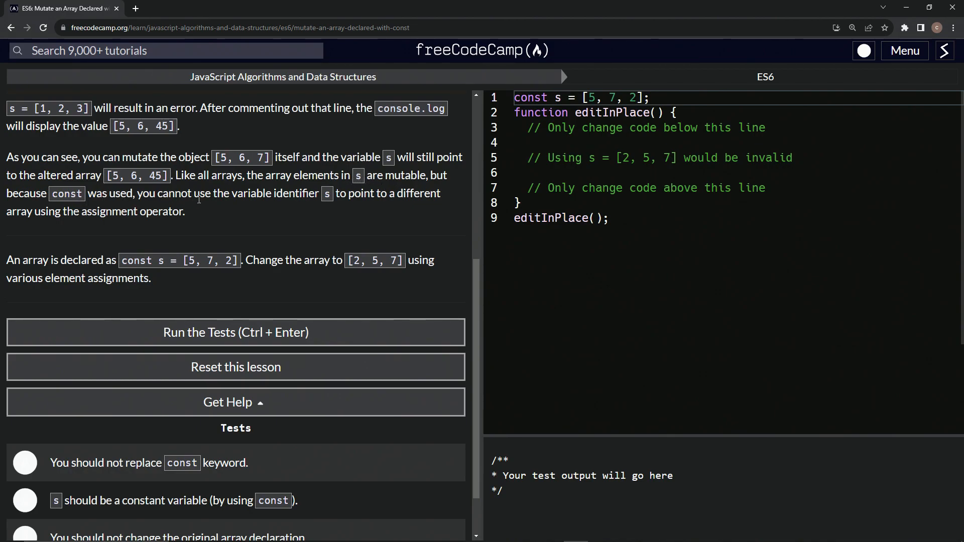
mouse_move(332, 208)
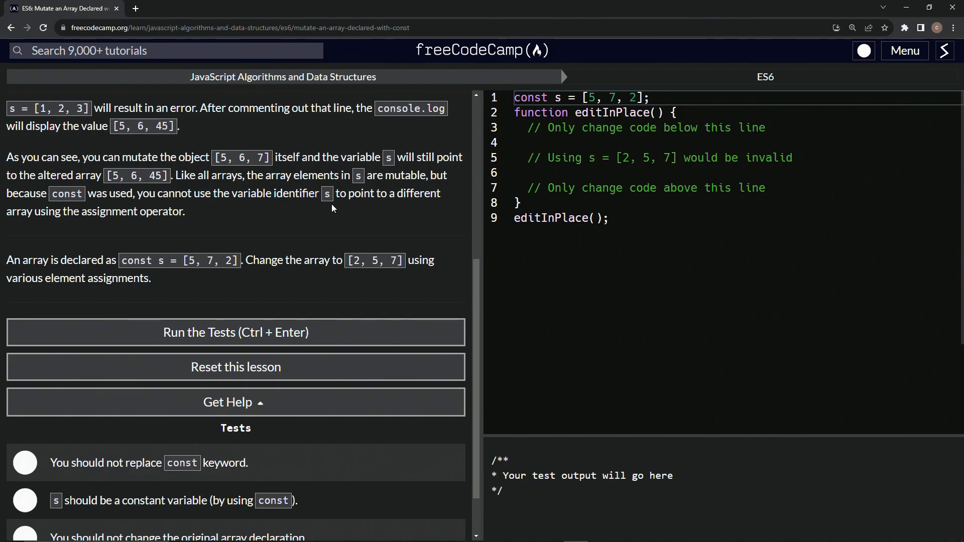
mouse_move(66, 226)
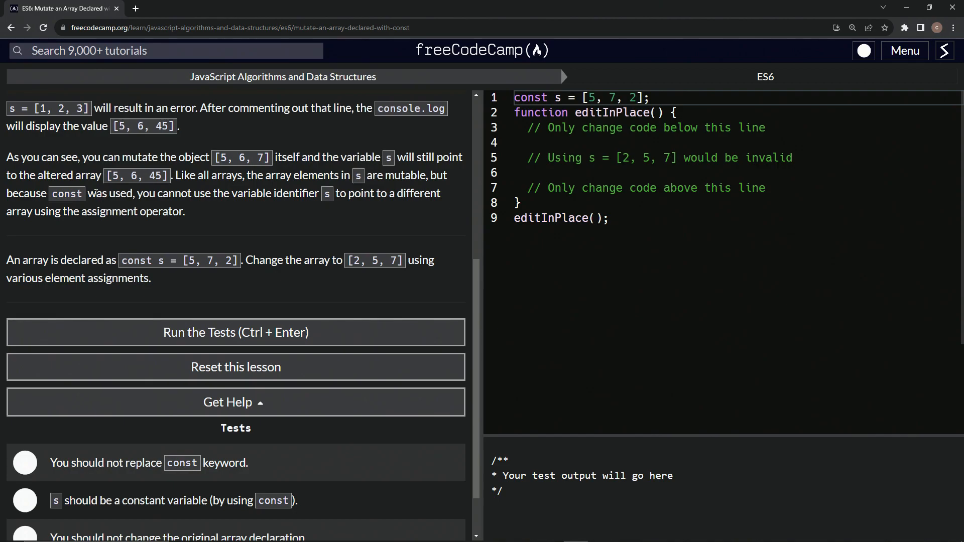
scroll("down", 3)
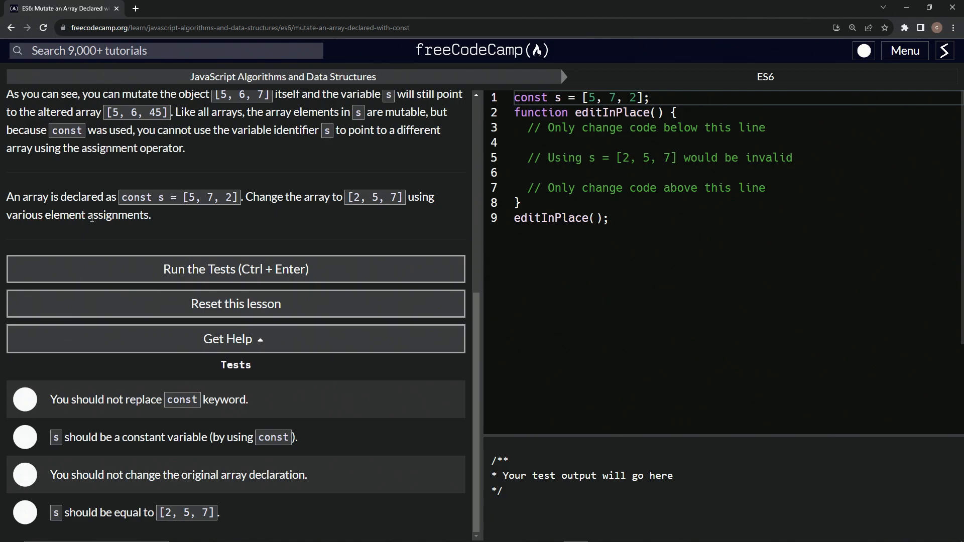
mouse_move(769, 150)
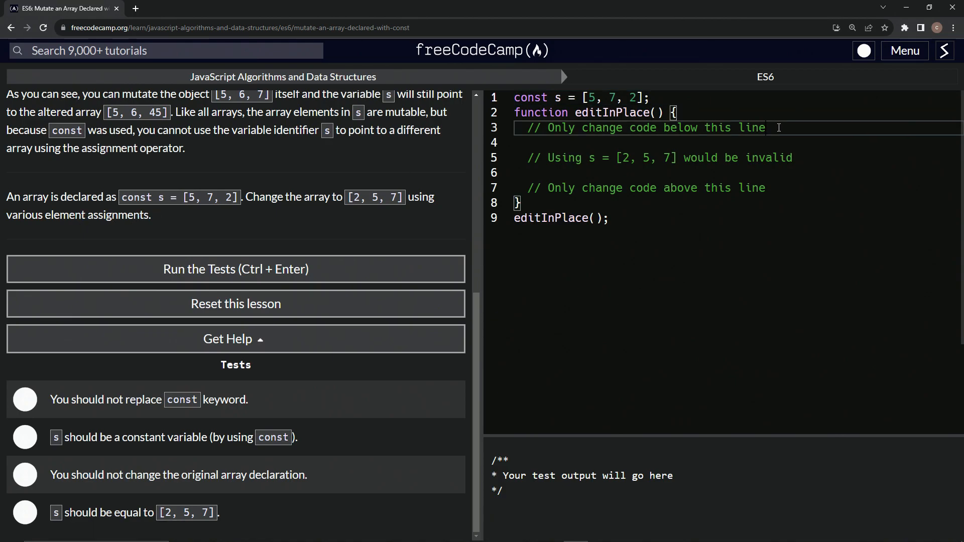
key("Enter")
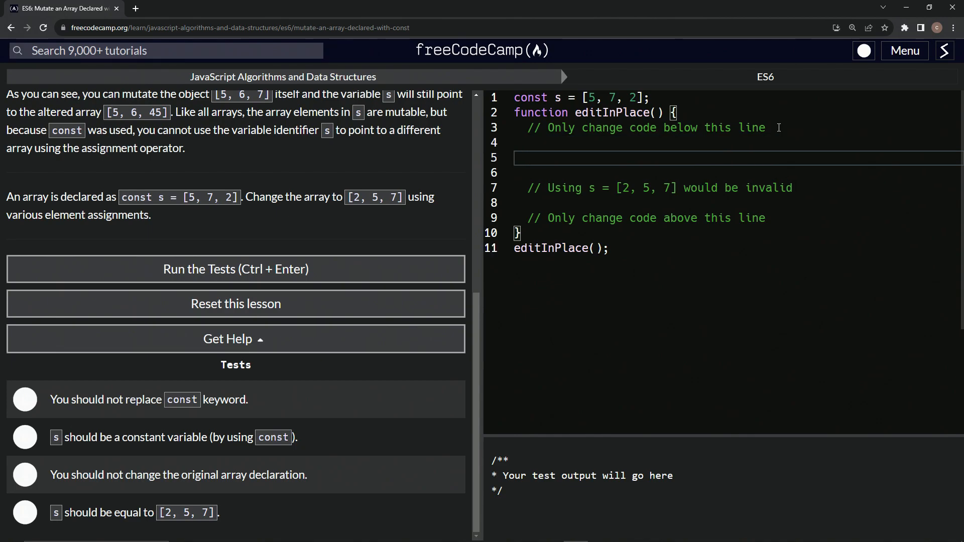
Write the statement s[0] = 2; inside editInPlace
type("s")
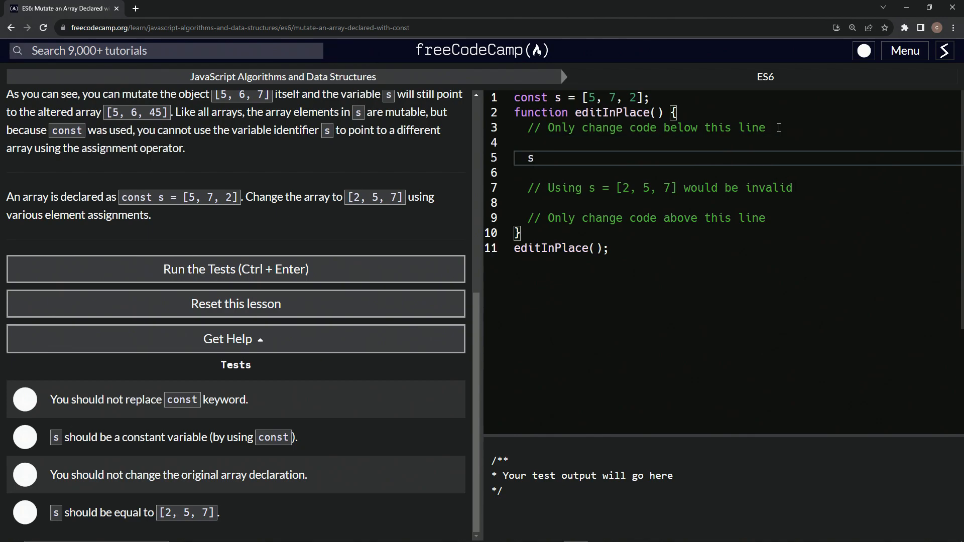
type("[-]")
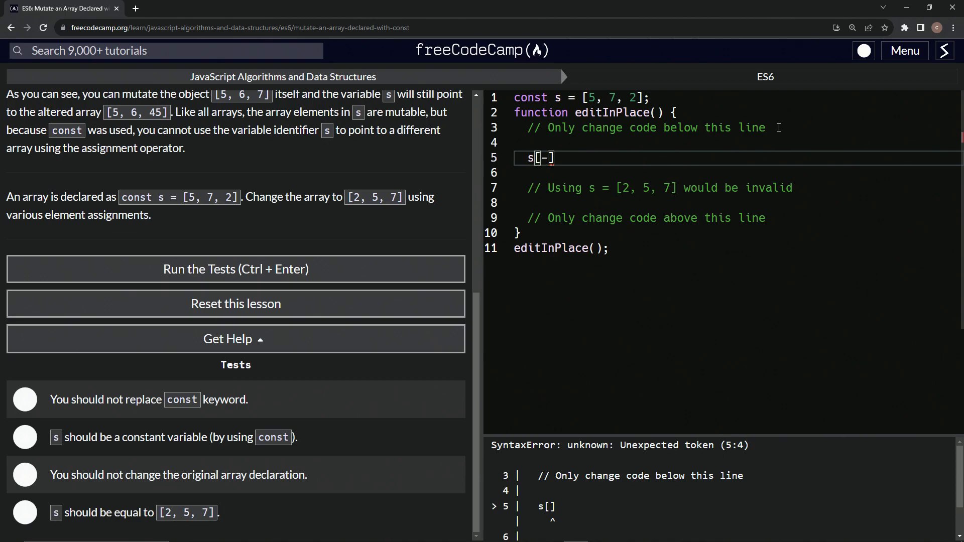
type("0] =")
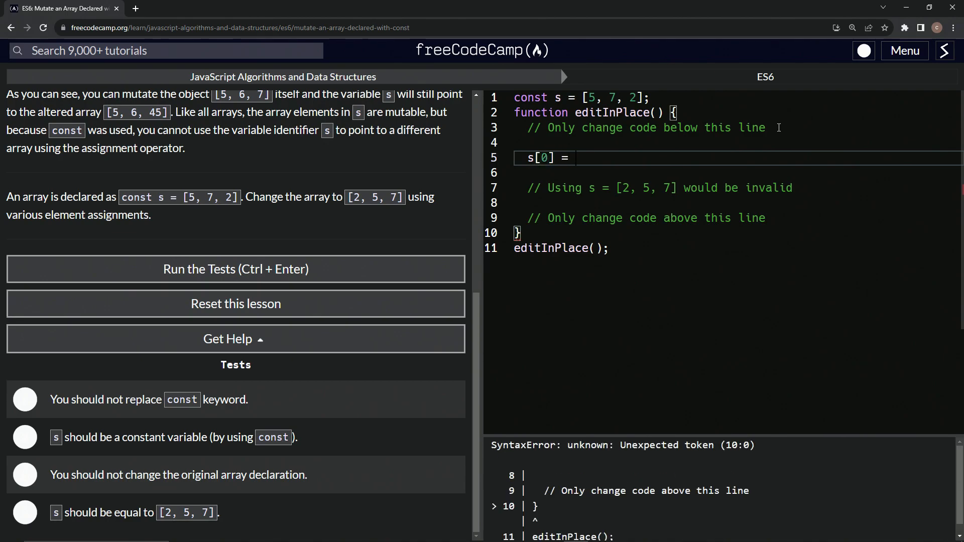
type("2")
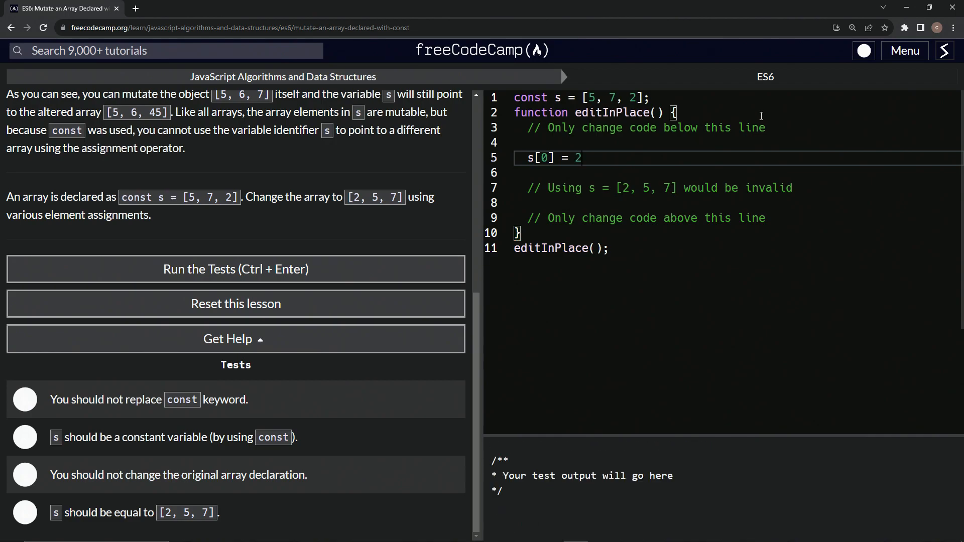
type(";")
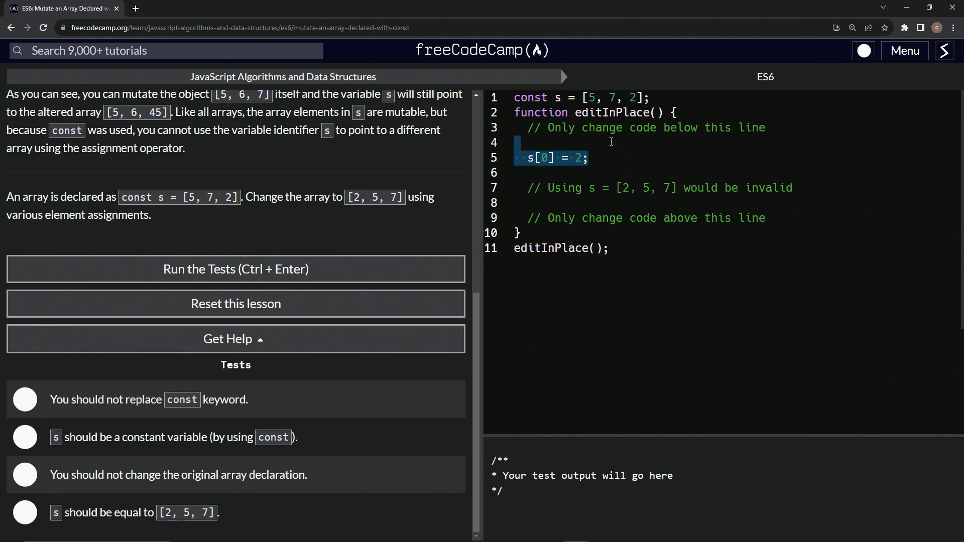
Duplicate the assignment into s[1] = 5; and s[2] = 7; with indices and values corrected
left_click(593, 157)
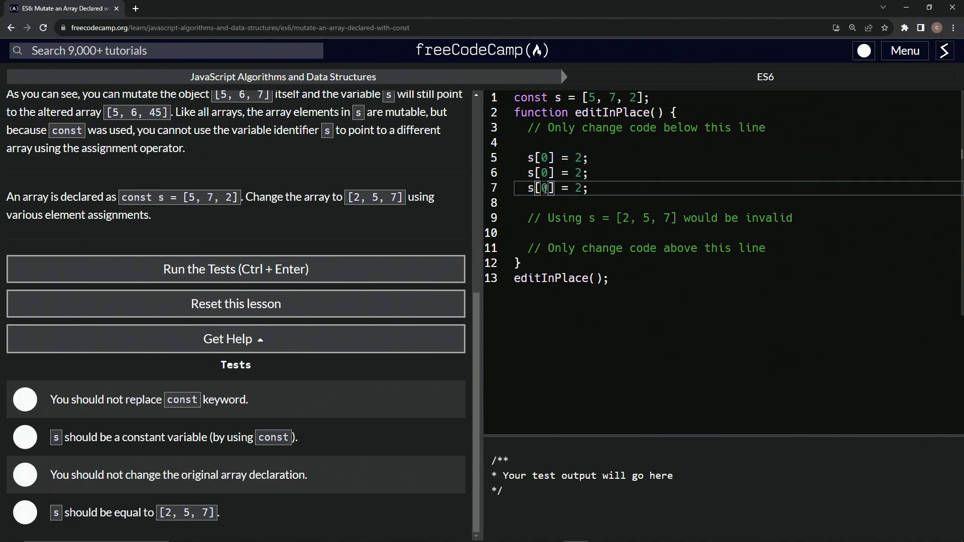
type("2")
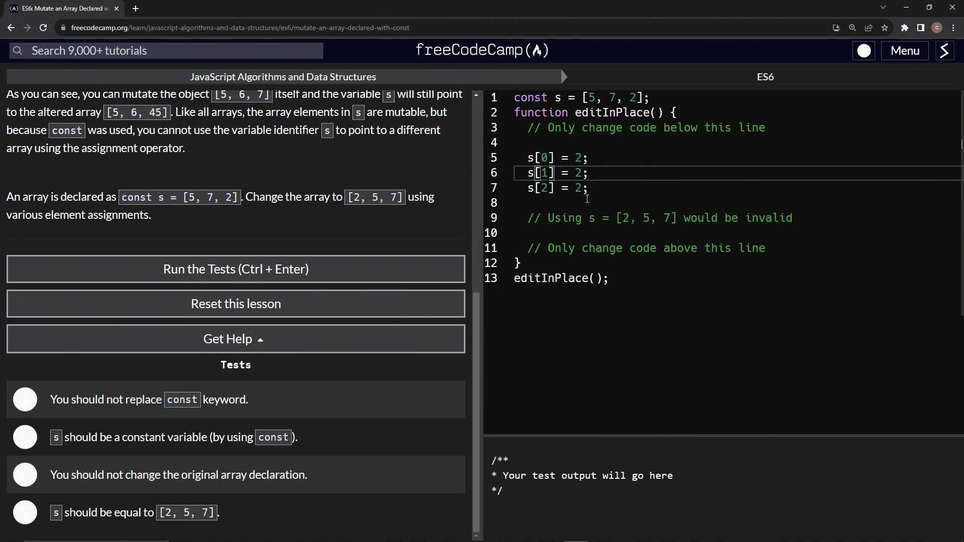
double_click(576, 172)
type("5")
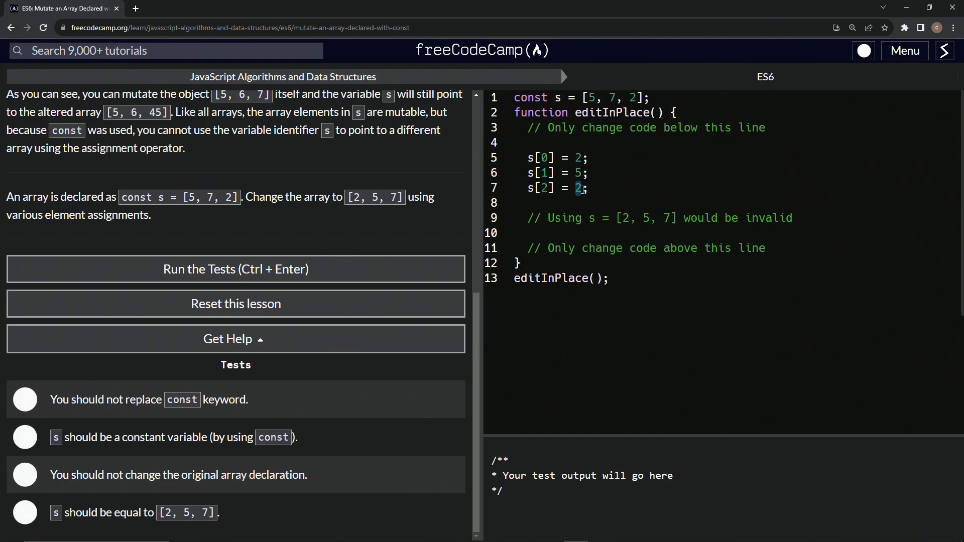
type("7")
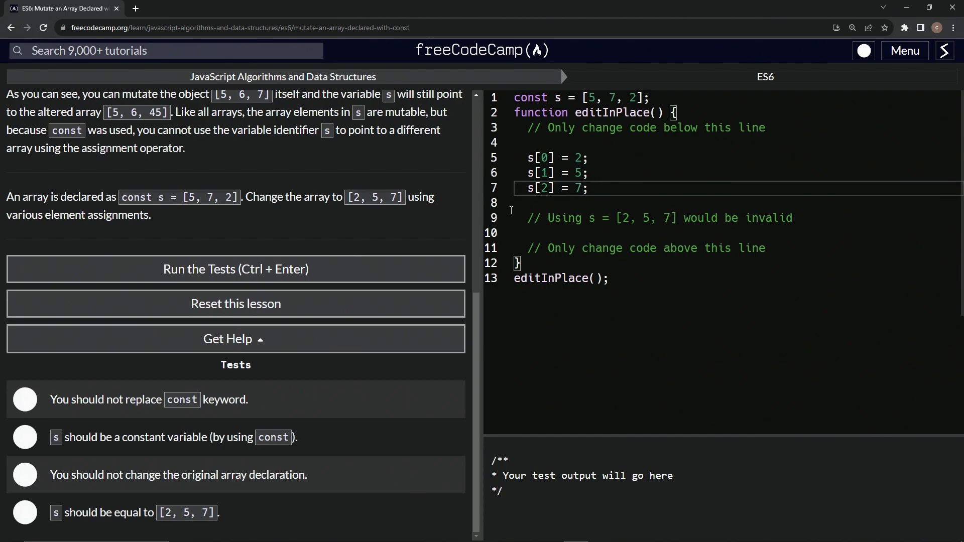
Run the tests, submit the passing solution and move to the Prevent Object Mutation challenge
left_click(235, 269)
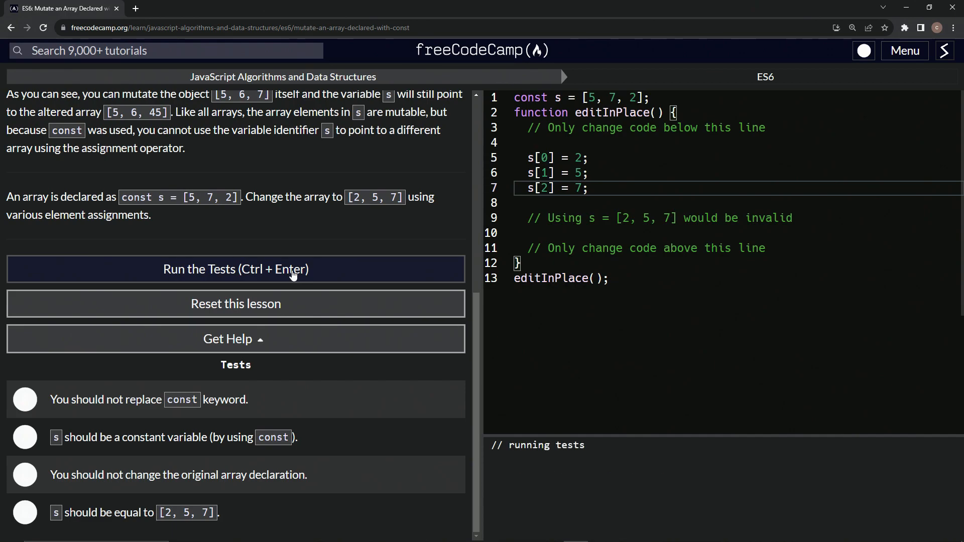
left_click(235, 269)
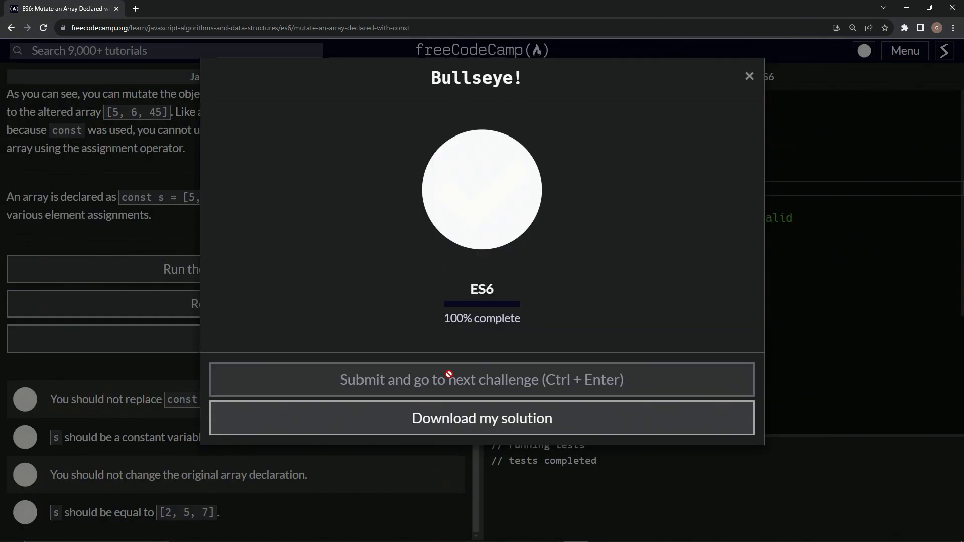
left_click(481, 380)
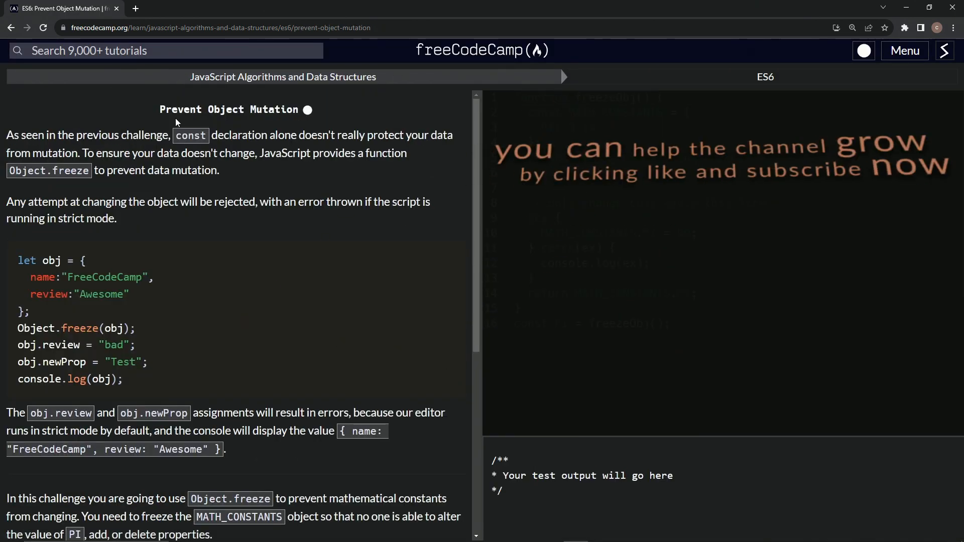